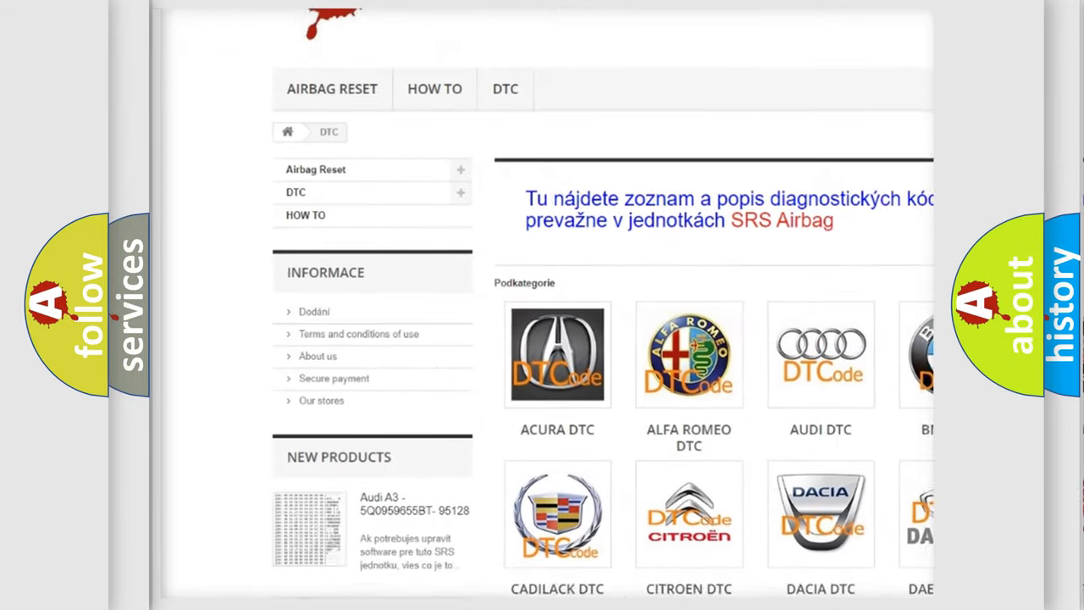
scroll("down", 3)
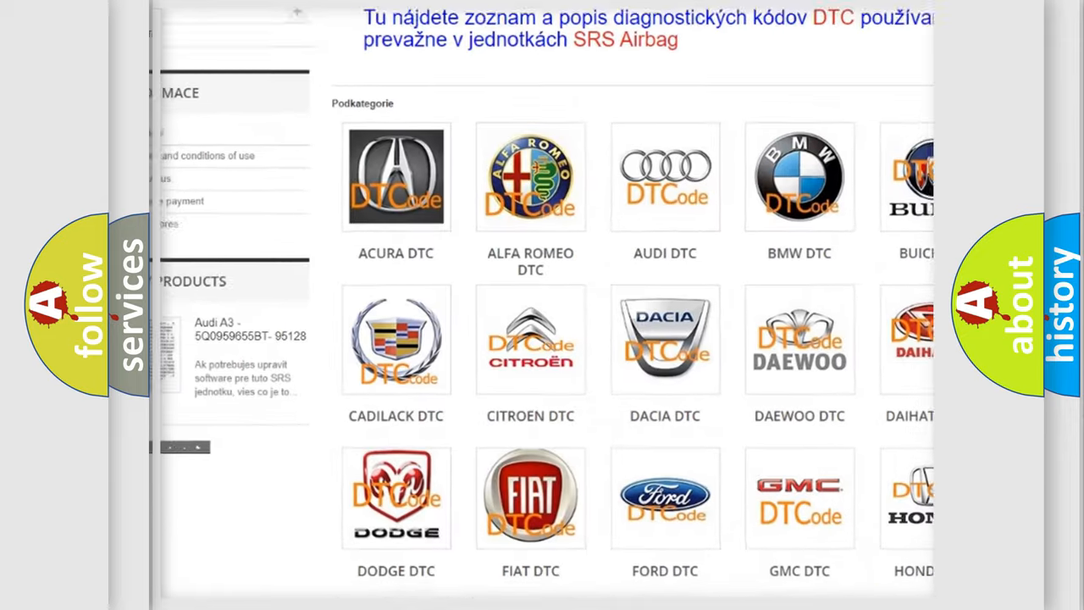
scroll("down", 3)
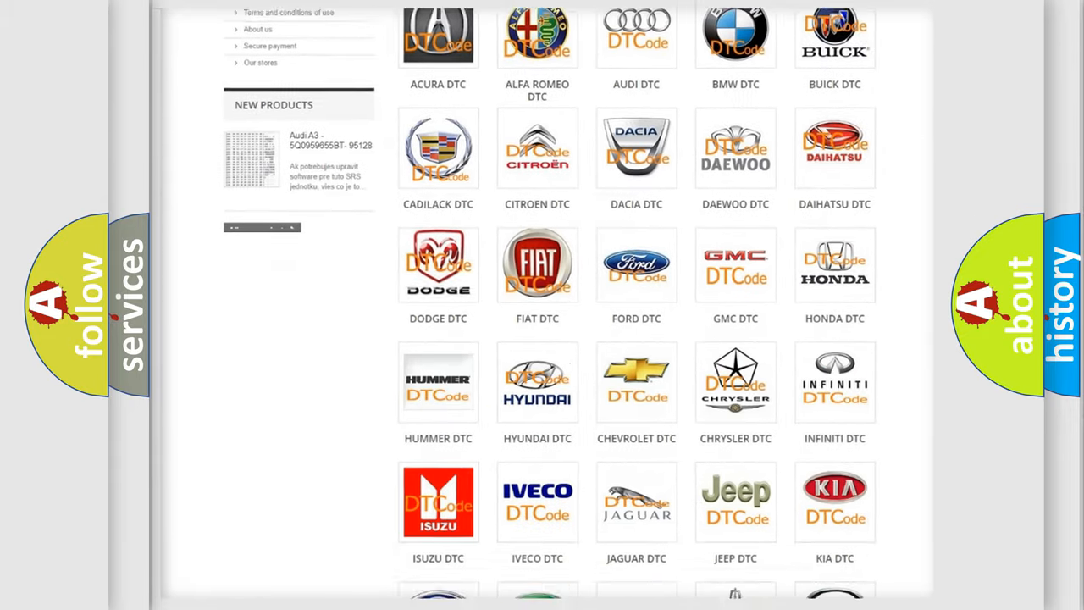
scroll("down", 3)
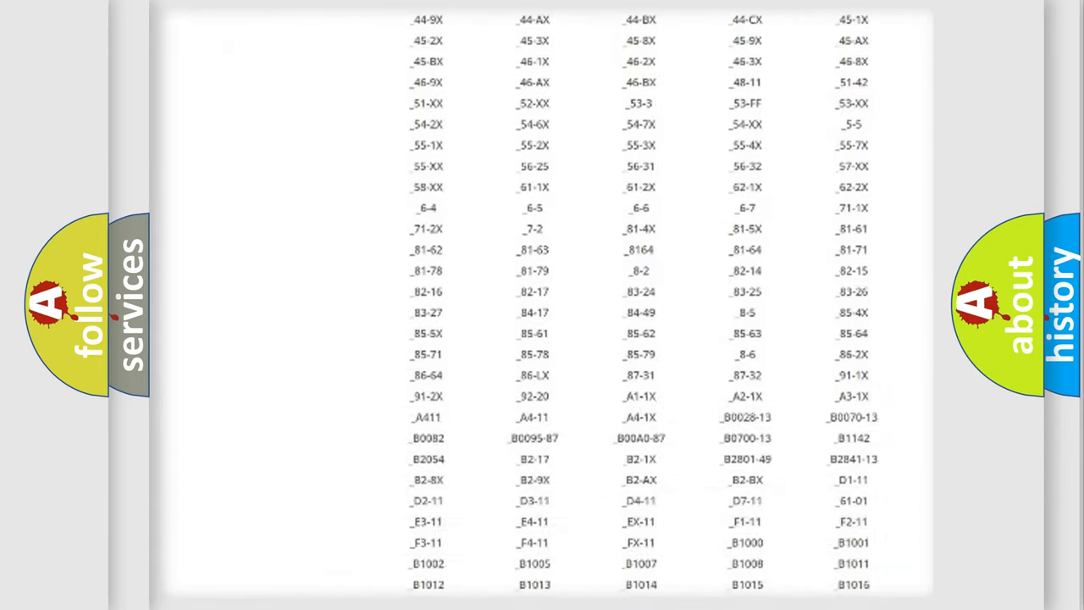
scroll("down", 3)
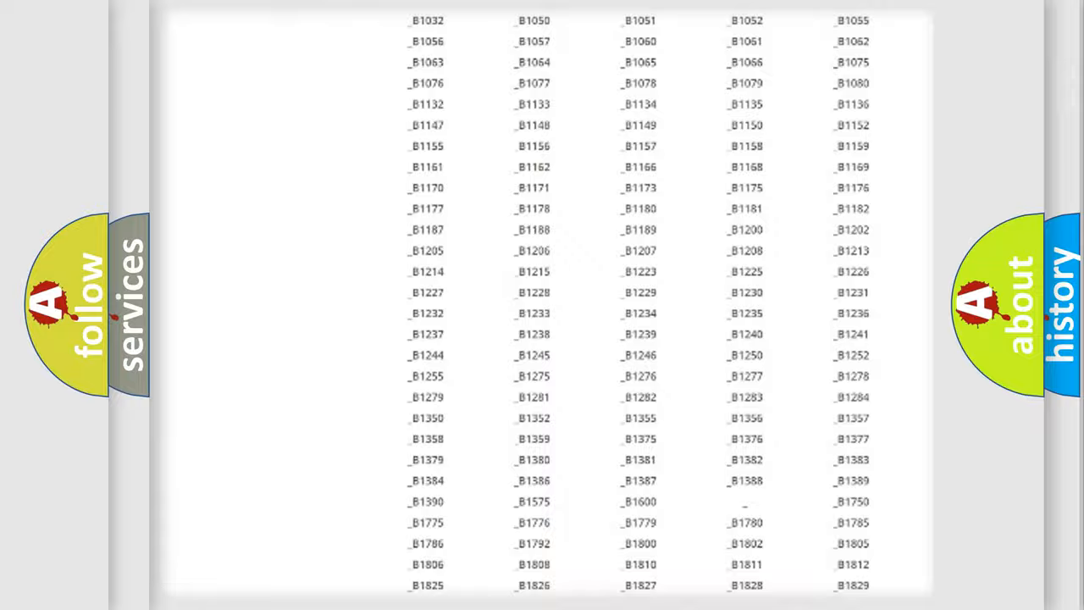